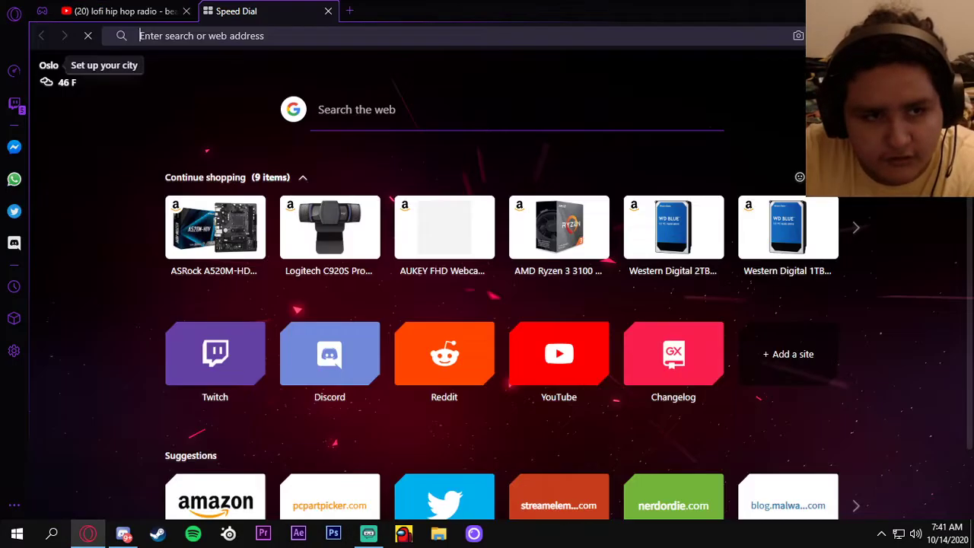
Step: Load bakkesmod.com in the blank new tab beside the YouTube lofi stream tab
{"action": "left_click", "coordinate": [122, 10]}
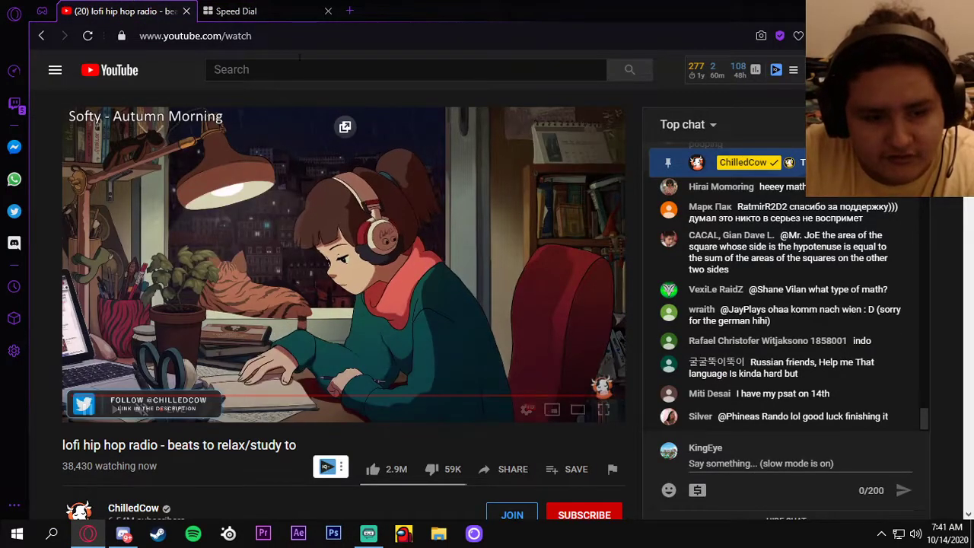
{"action": "left_click", "coordinate": [243, 10]}
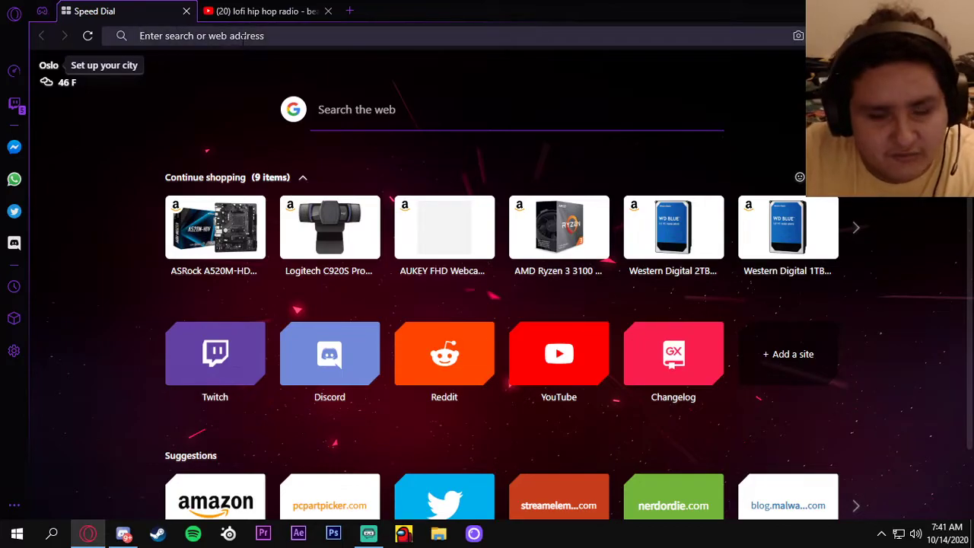
{"action": "type", "text": "bakkesmod.com"}
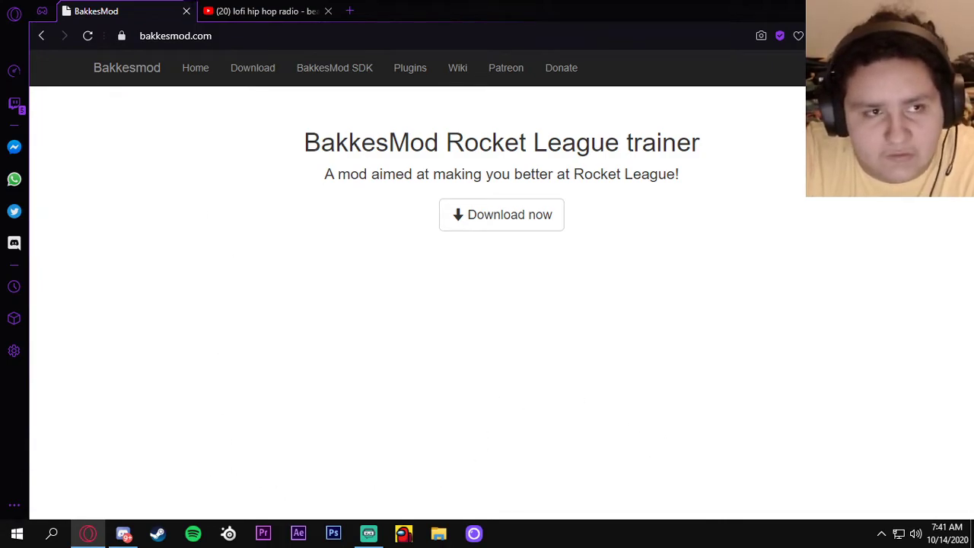
{"action": "left_click", "coordinate": [263, 11]}
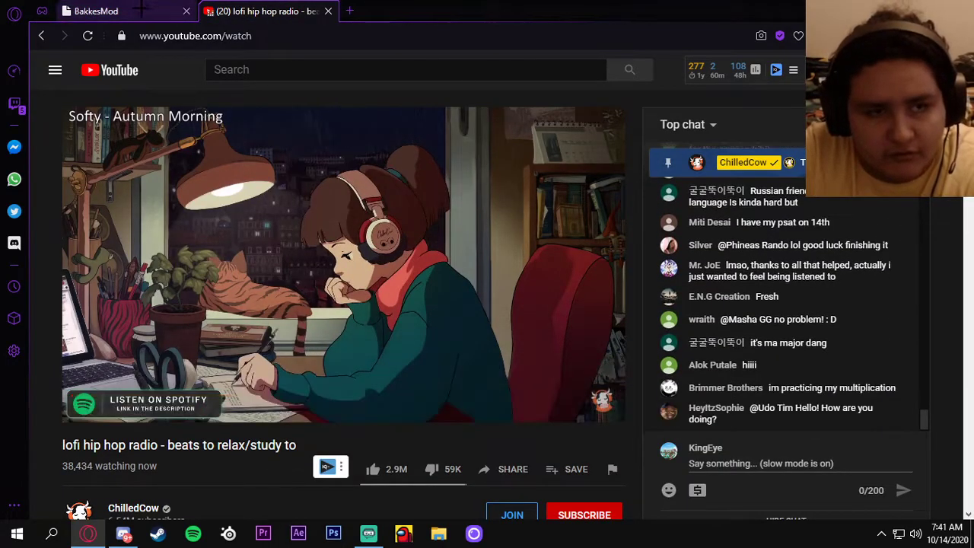
{"action": "left_click", "coordinate": [99, 11]}
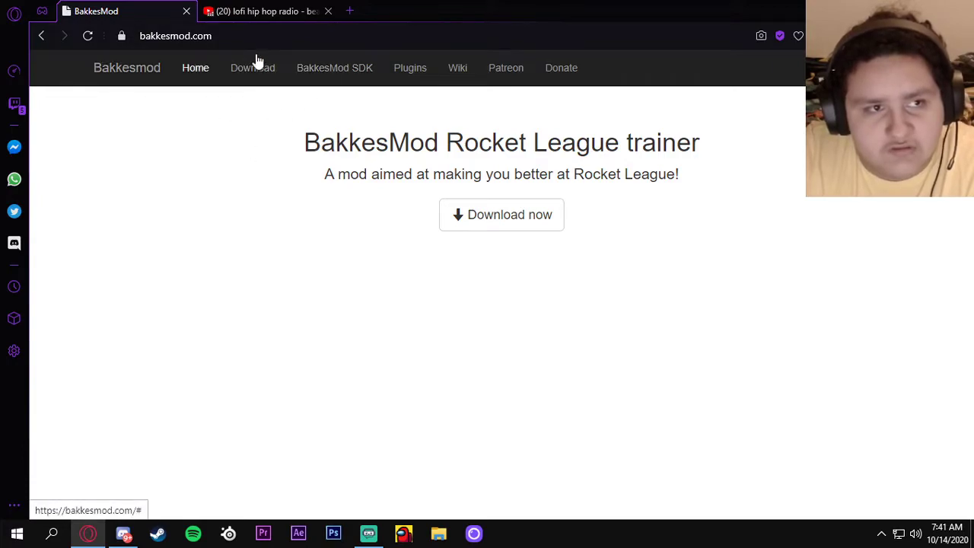
{"action": "mouse_move", "coordinate": [312, 91]}
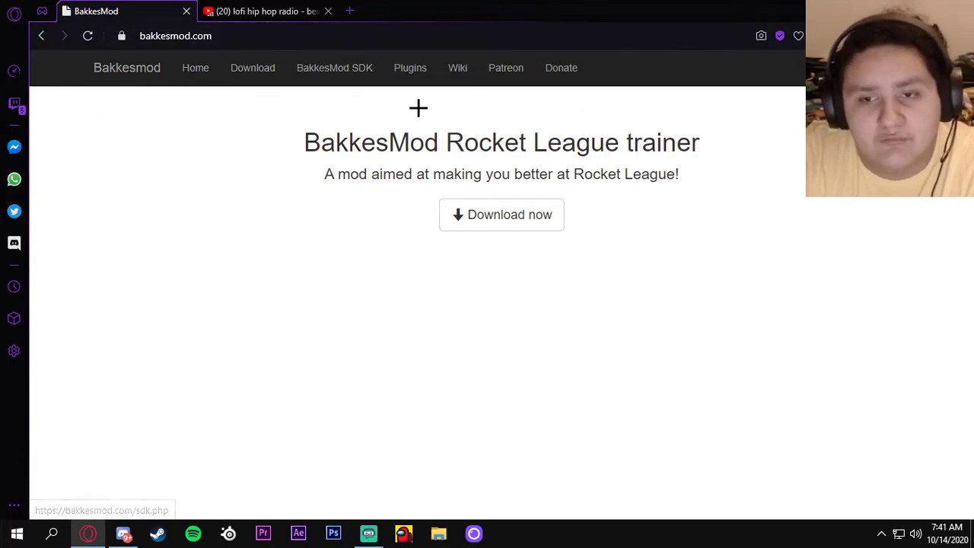
{"action": "mouse_move", "coordinate": [639, 112]}
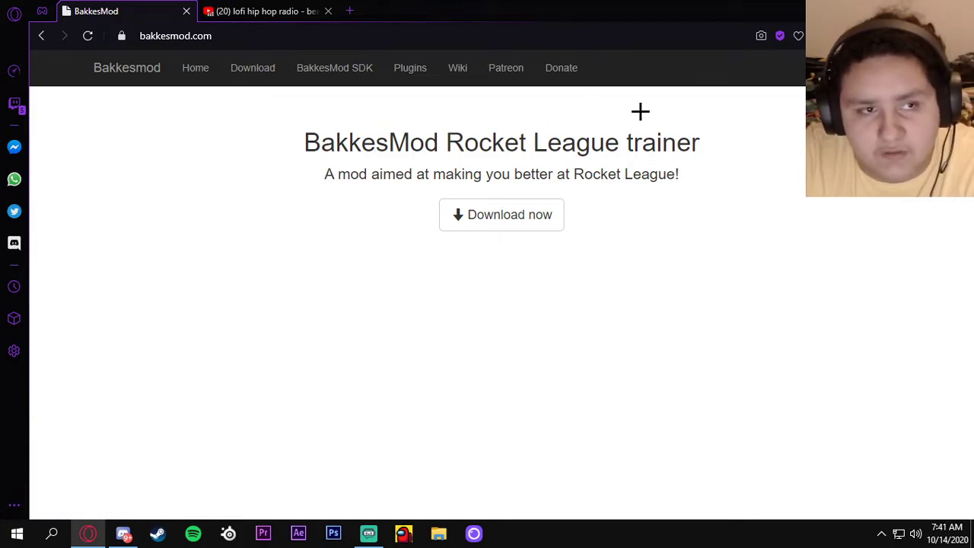
{"action": "mouse_move", "coordinate": [700, 92]}
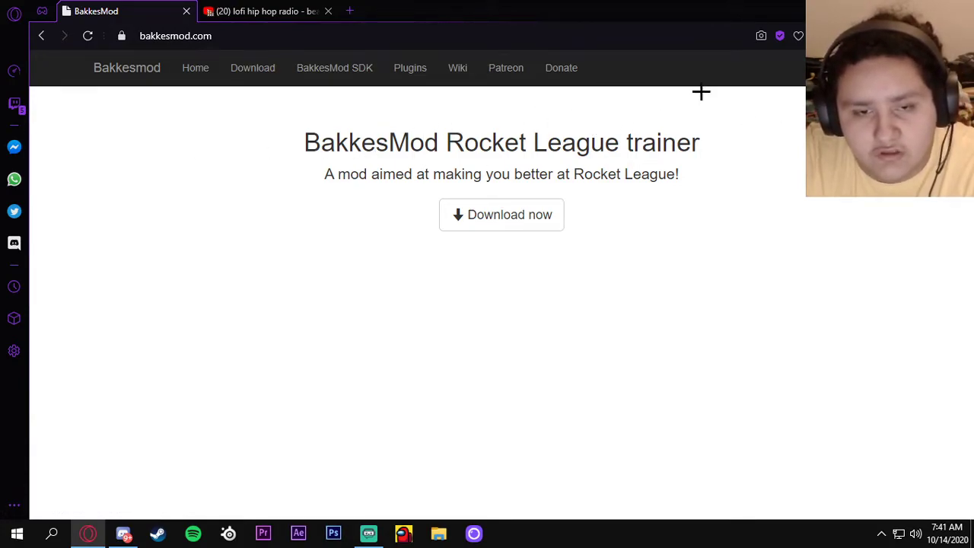
{"action": "mouse_move", "coordinate": [799, 109]}
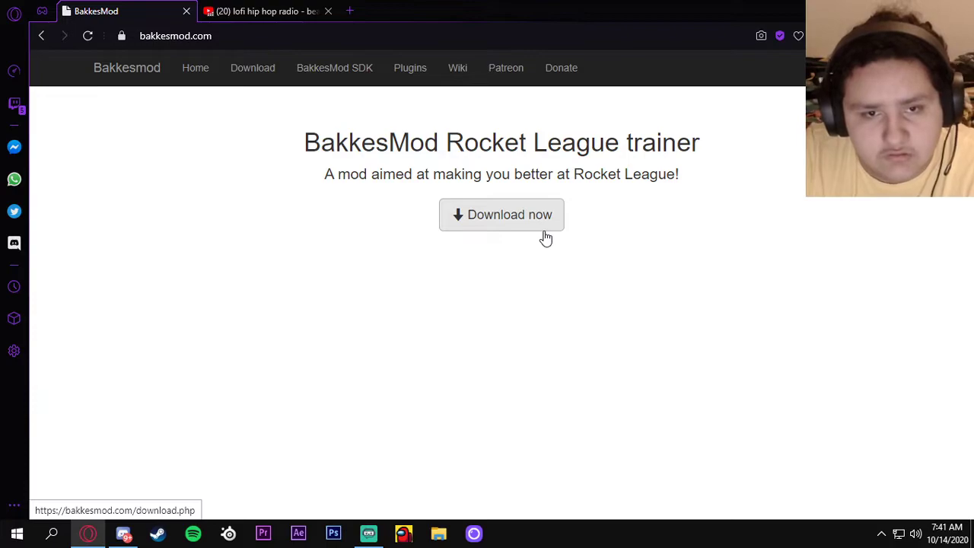
{"action": "mouse_move", "coordinate": [555, 155]}
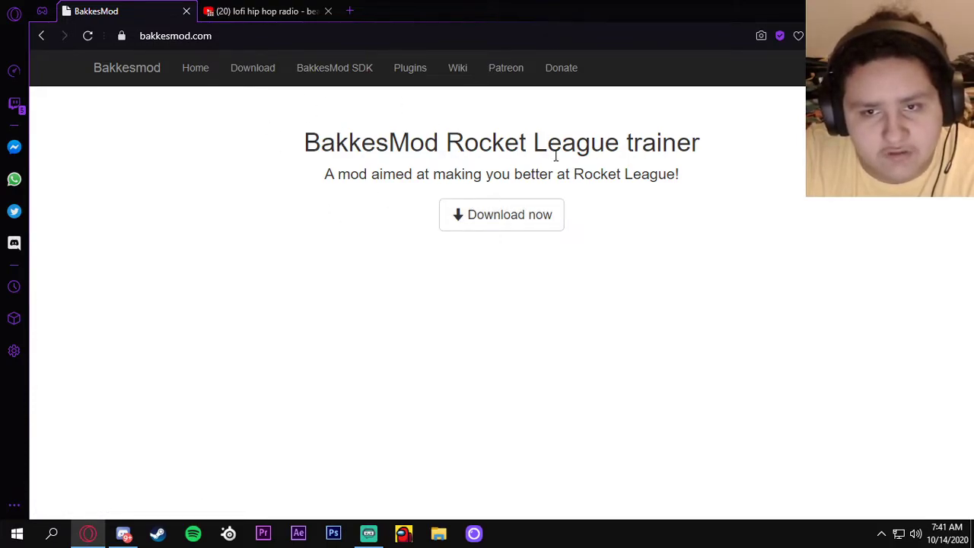
{"action": "mouse_move", "coordinate": [501, 213]}
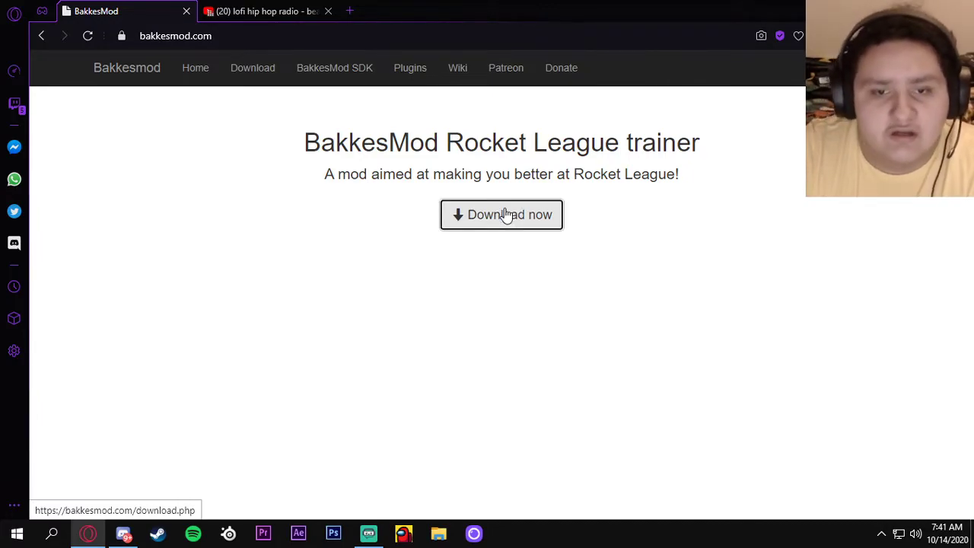
Step: Go to the BakkesMod download page and download the setup zip
{"action": "left_click", "coordinate": [500, 214]}
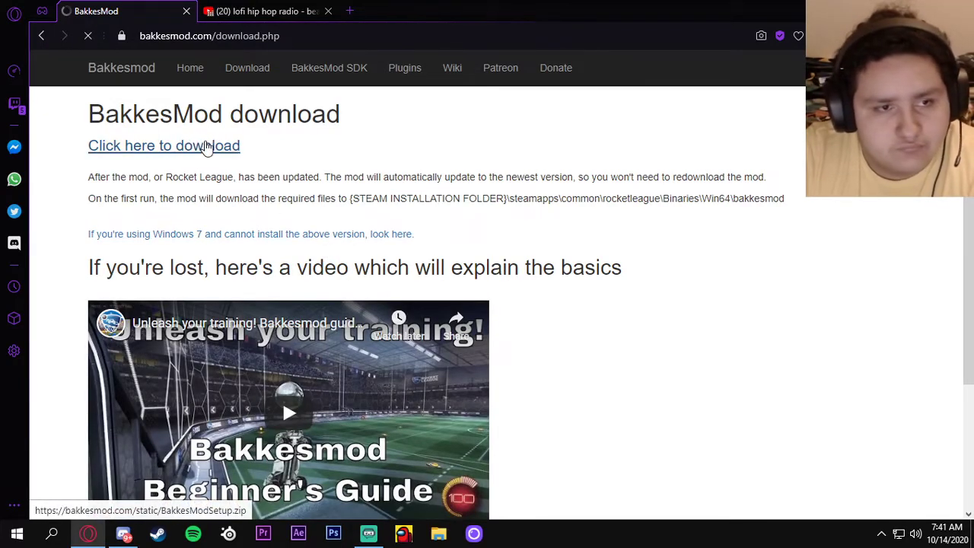
{"action": "left_click", "coordinate": [163, 145]}
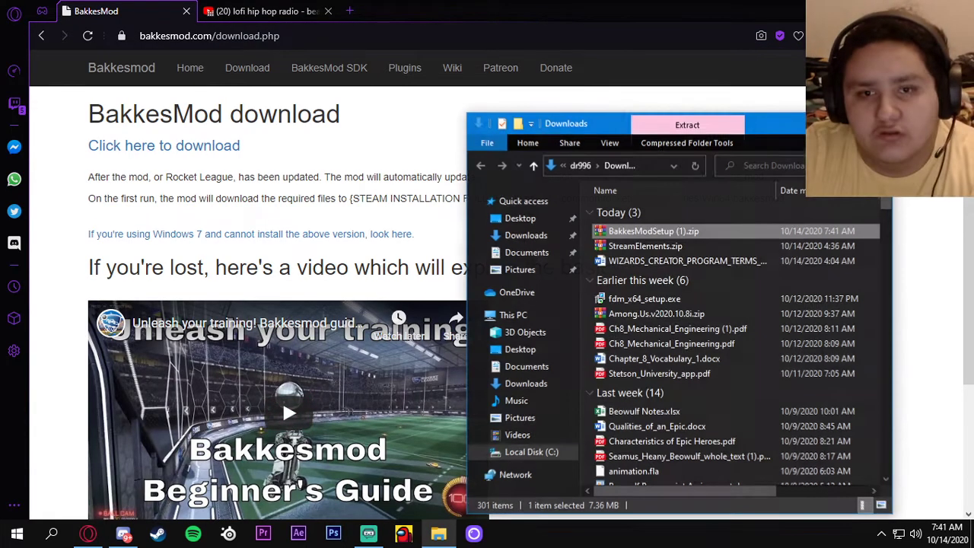
{"action": "mouse_move", "coordinate": [715, 230]}
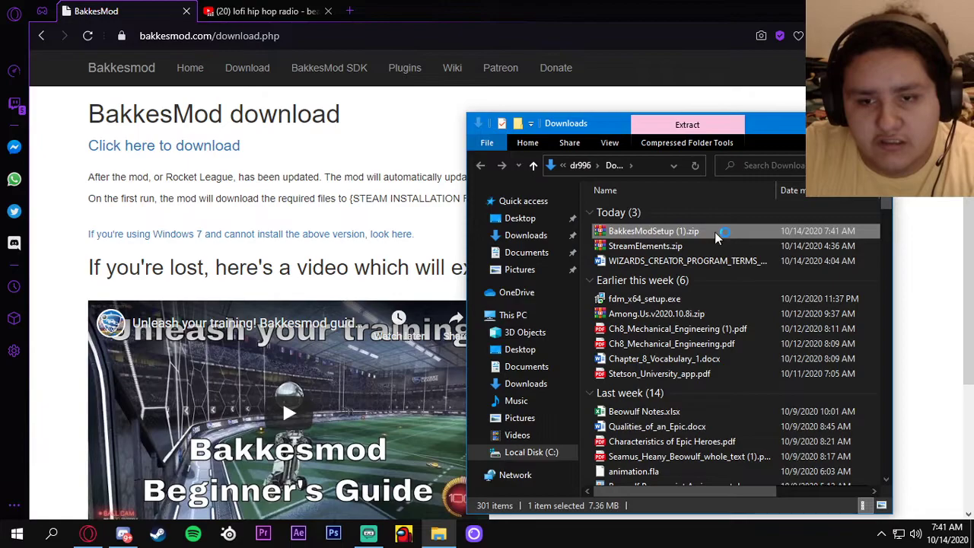
Step: Open BakkesModSetup (1).zip in WinRAR and run the BakkesModSetup installer inside it
{"action": "double_click", "coordinate": [652, 231]}
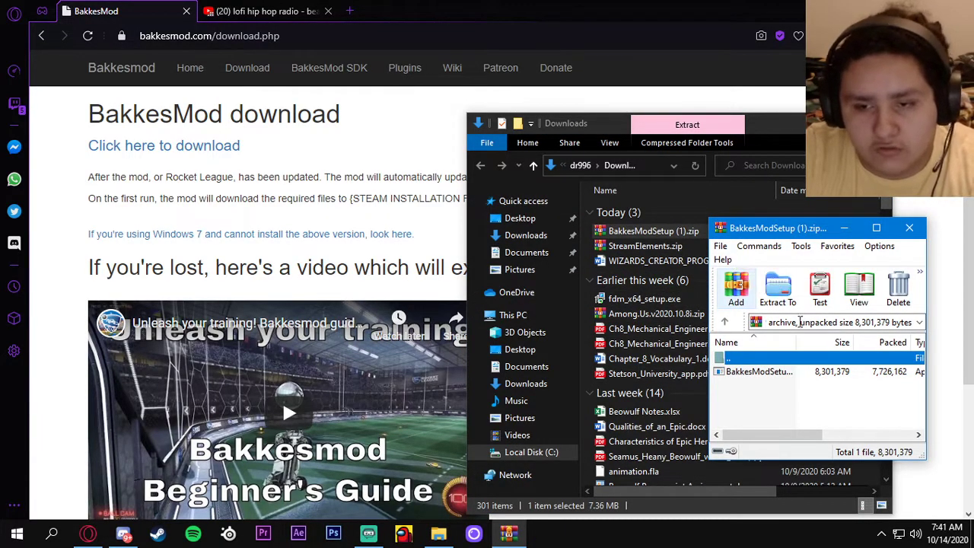
{"action": "left_click", "coordinate": [758, 371]}
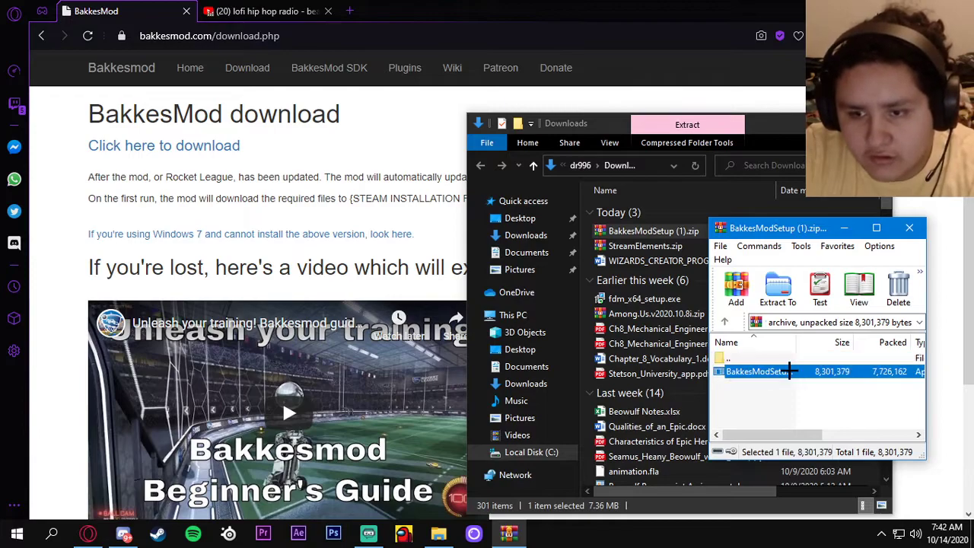
{"action": "double_click", "coordinate": [759, 371]}
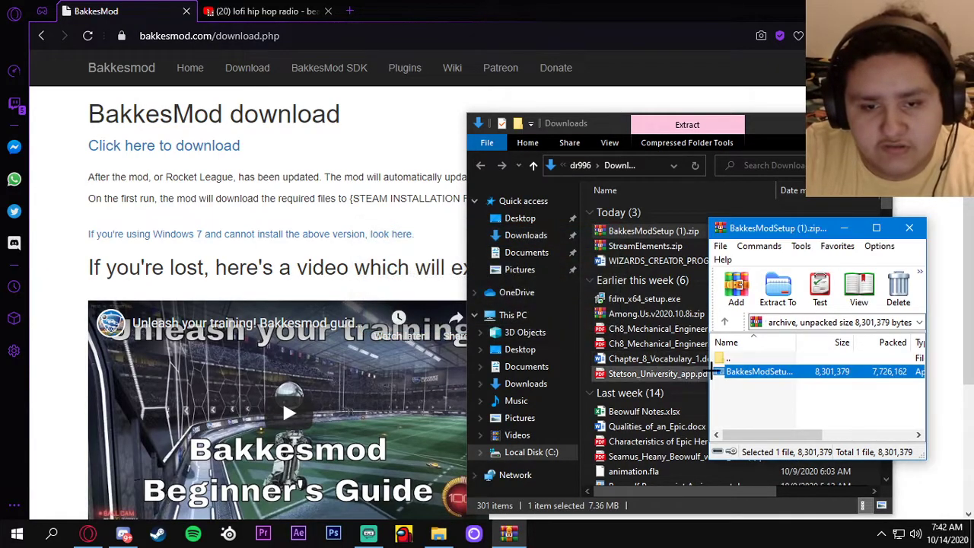
{"action": "double_click", "coordinate": [758, 371]}
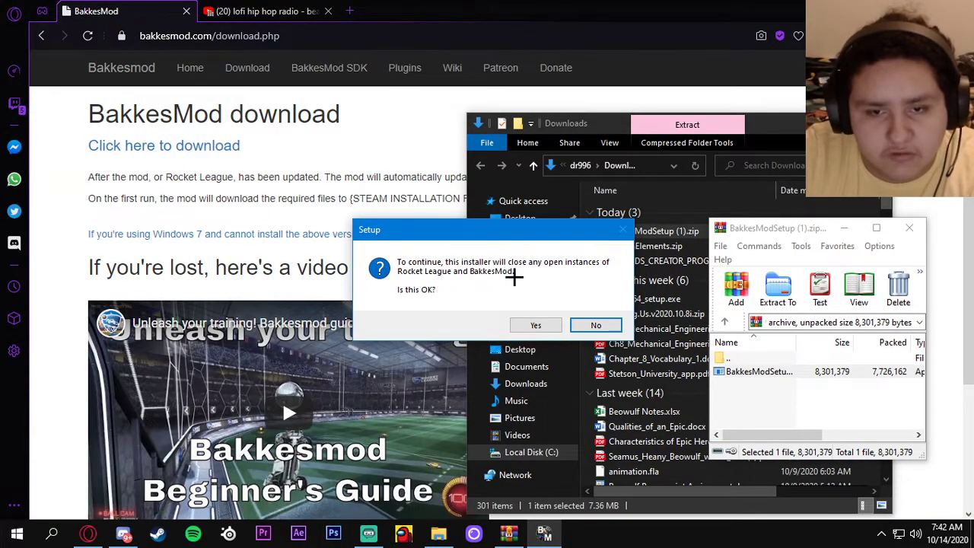
{"action": "mouse_move", "coordinate": [500, 293]}
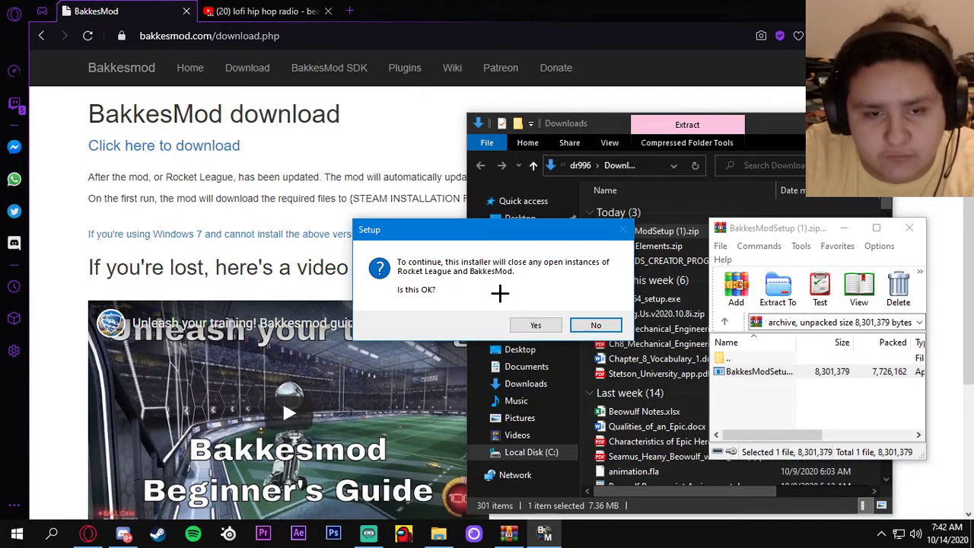
{"action": "mouse_move", "coordinate": [525, 306]}
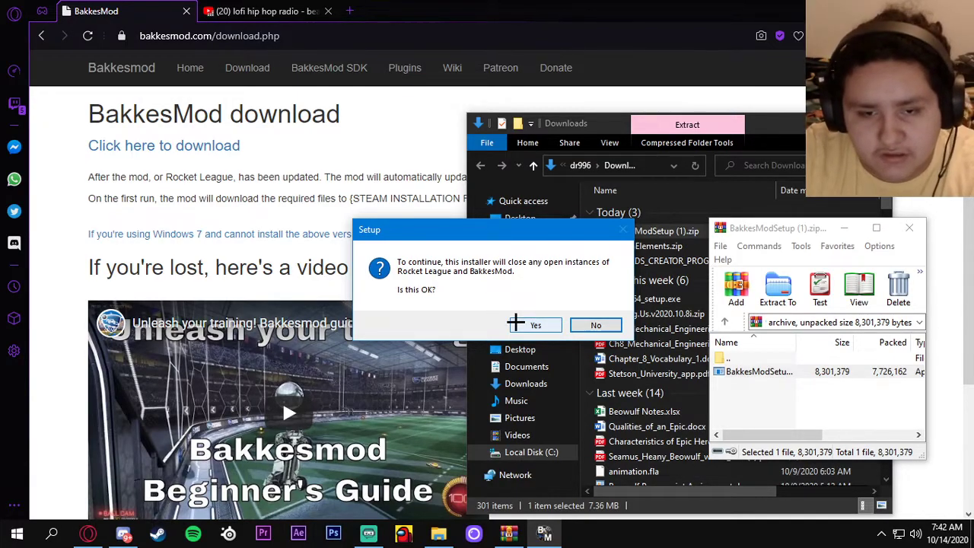
Step: Install BakkesMod with a desktop shortcut, answer the whitelisting prompt, and finish with Launch BakkesMod checked
{"action": "left_click", "coordinate": [535, 325]}
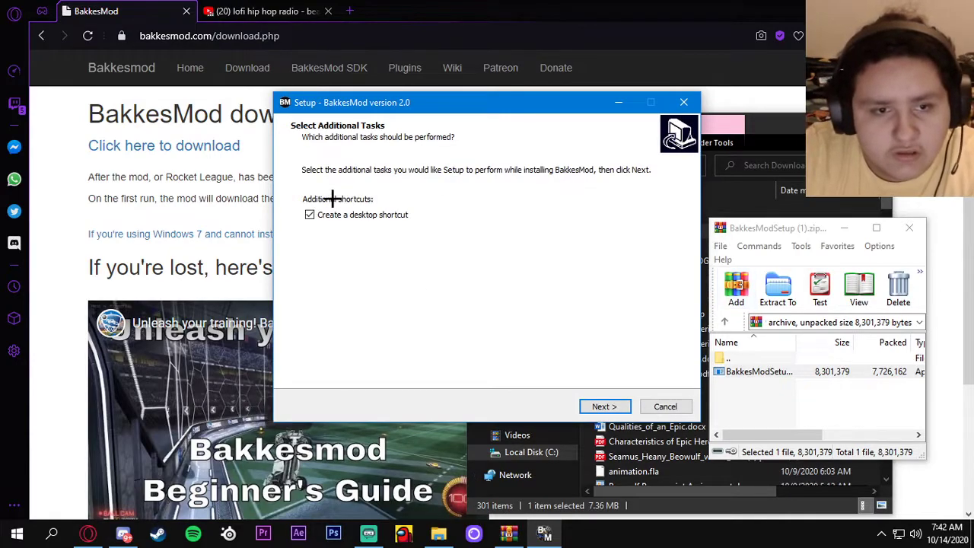
{"action": "mouse_move", "coordinate": [338, 267]}
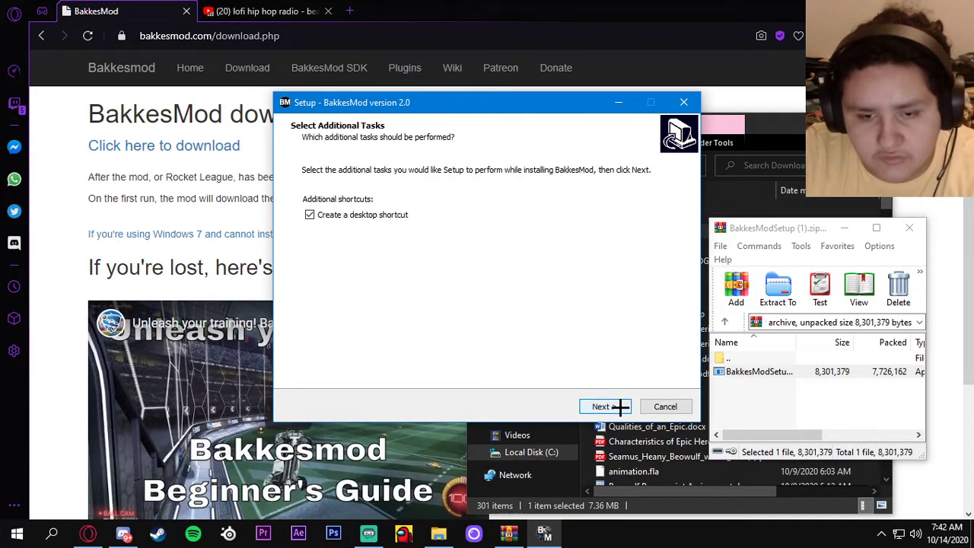
{"action": "left_click", "coordinate": [600, 406]}
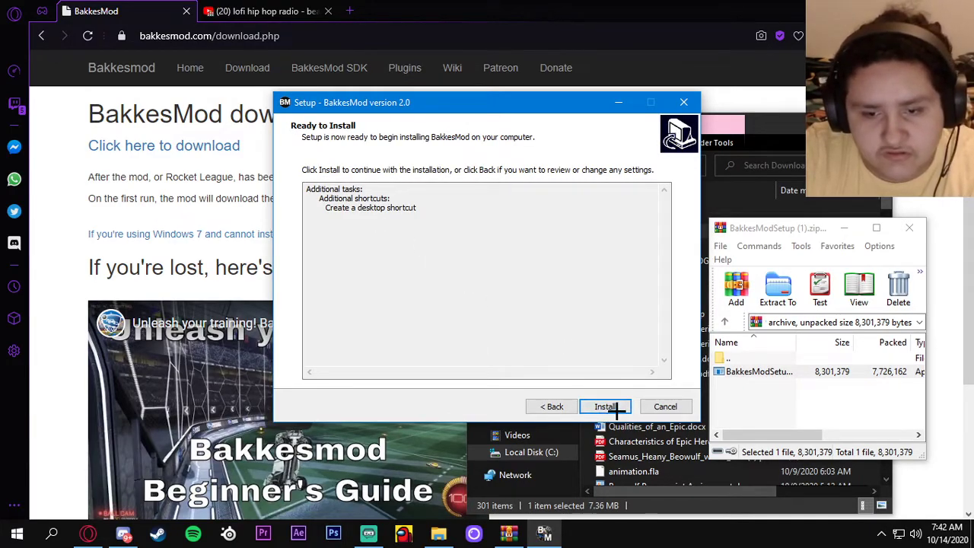
{"action": "left_click", "coordinate": [604, 406]}
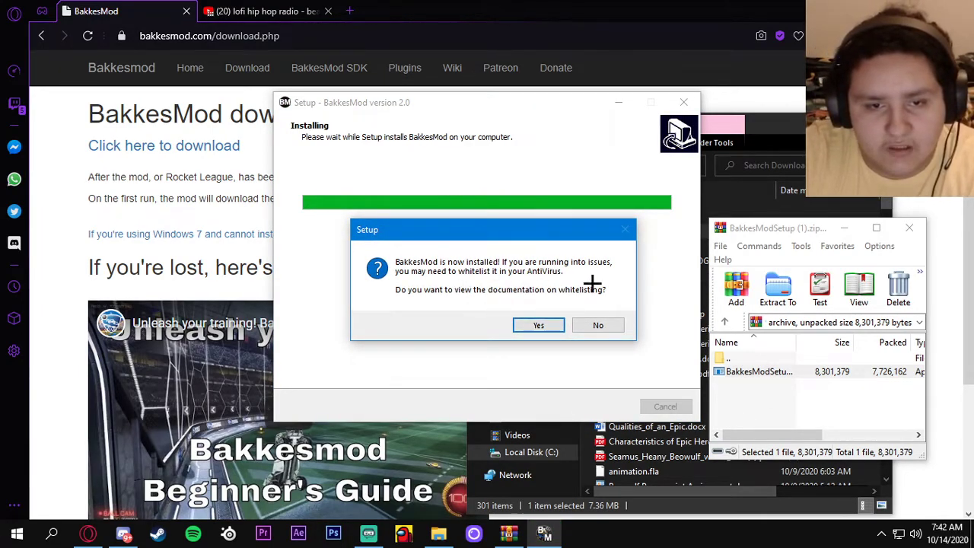
{"action": "mouse_move", "coordinate": [425, 301]}
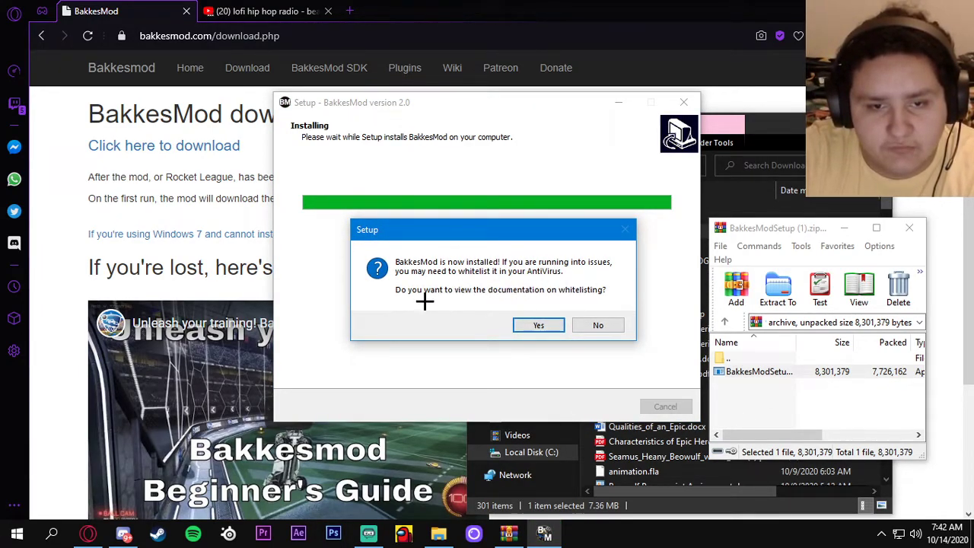
{"action": "mouse_move", "coordinate": [555, 291]}
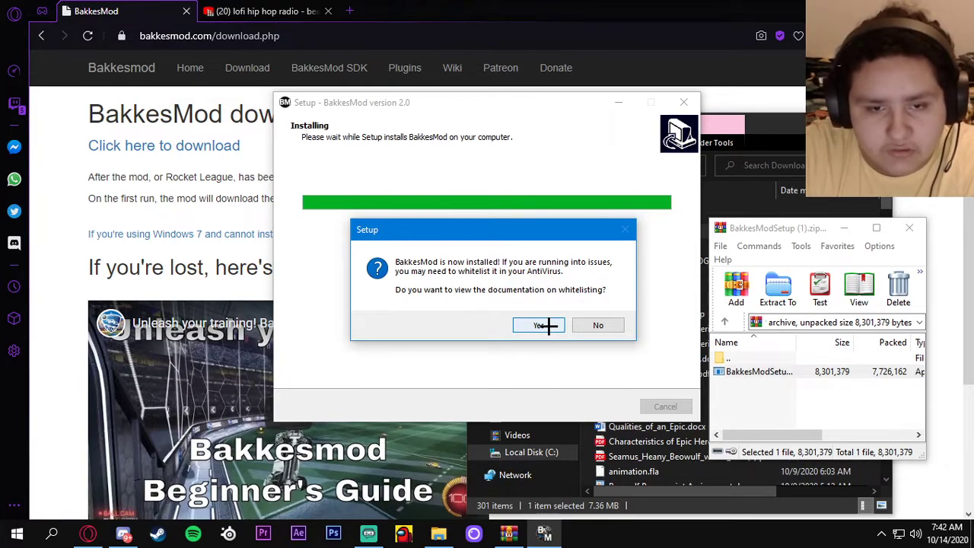
{"action": "left_click", "coordinate": [597, 325]}
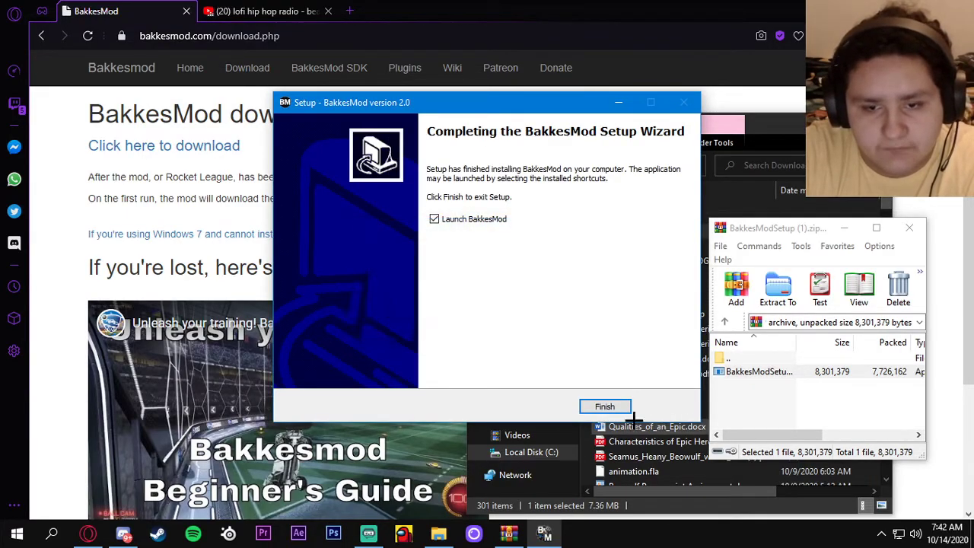
{"action": "left_click", "coordinate": [604, 405]}
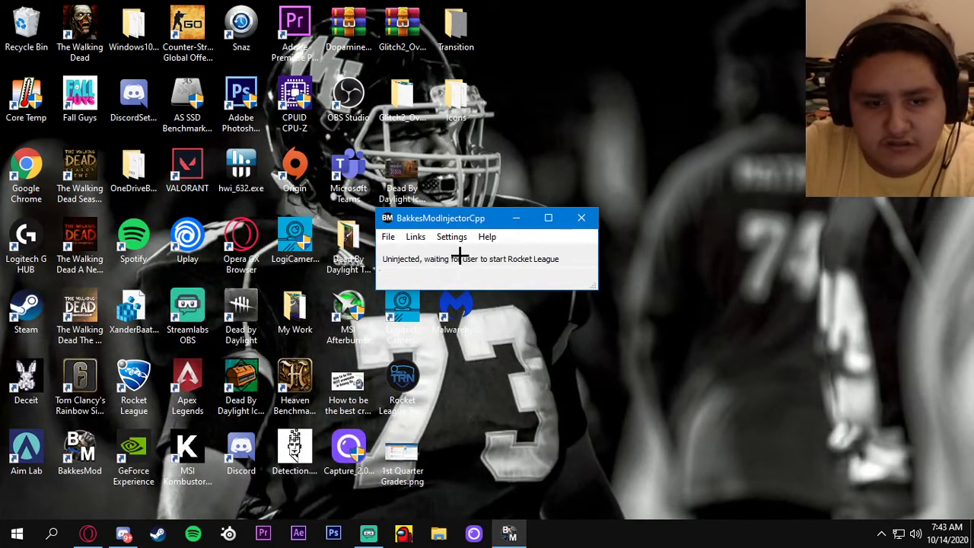
{"action": "mouse_move", "coordinate": [566, 248]}
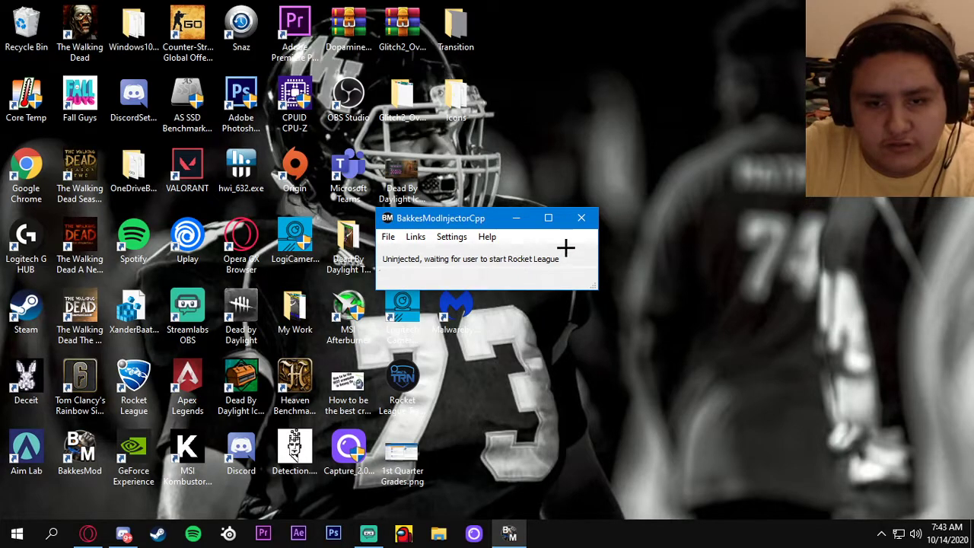
{"action": "left_click", "coordinate": [581, 217]}
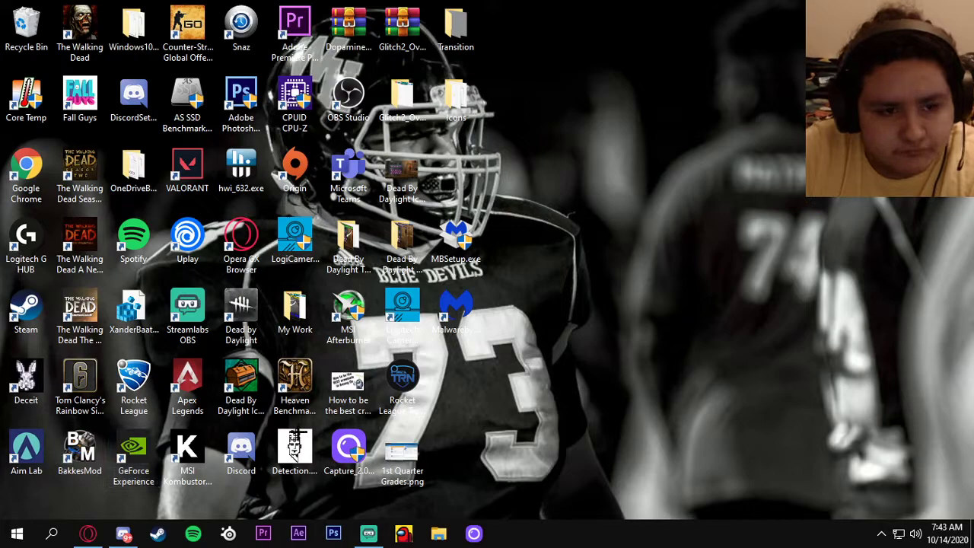
{"action": "mouse_move", "coordinate": [501, 436]}
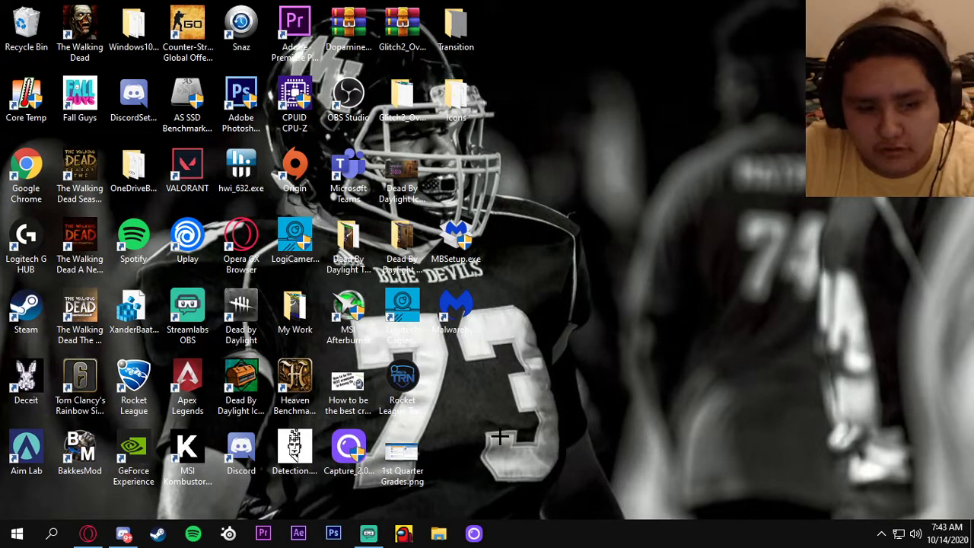
{"action": "left_click", "coordinate": [79, 449]}
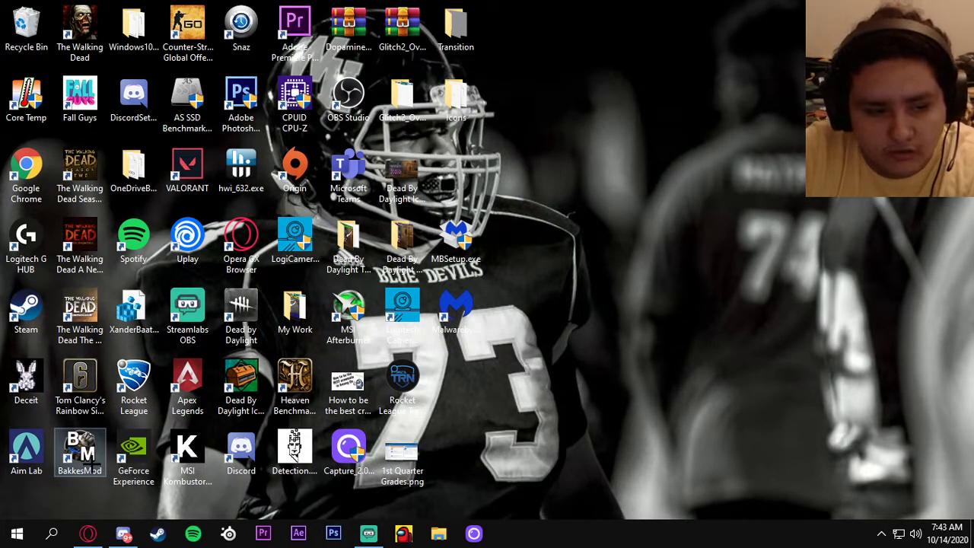
{"action": "double_click", "coordinate": [79, 453]}
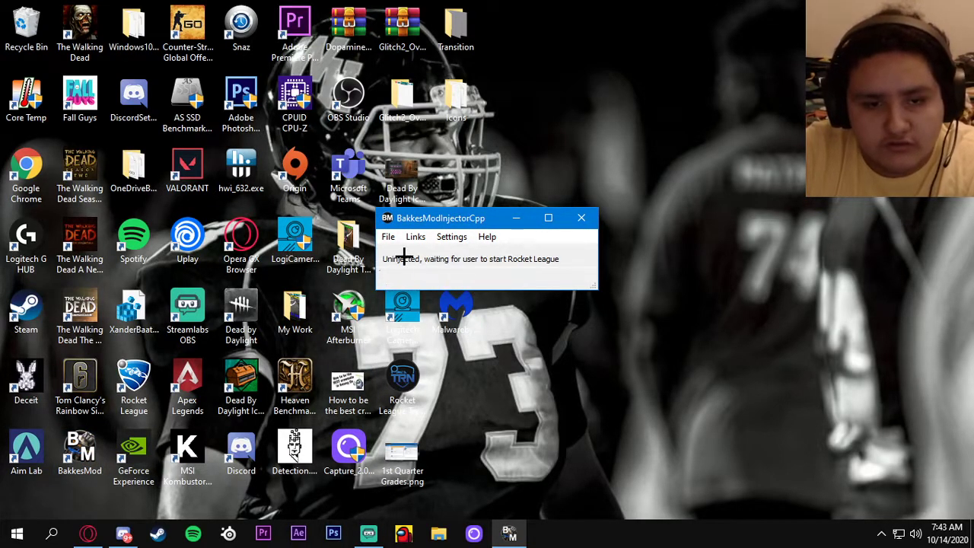
{"action": "mouse_move", "coordinate": [518, 272]}
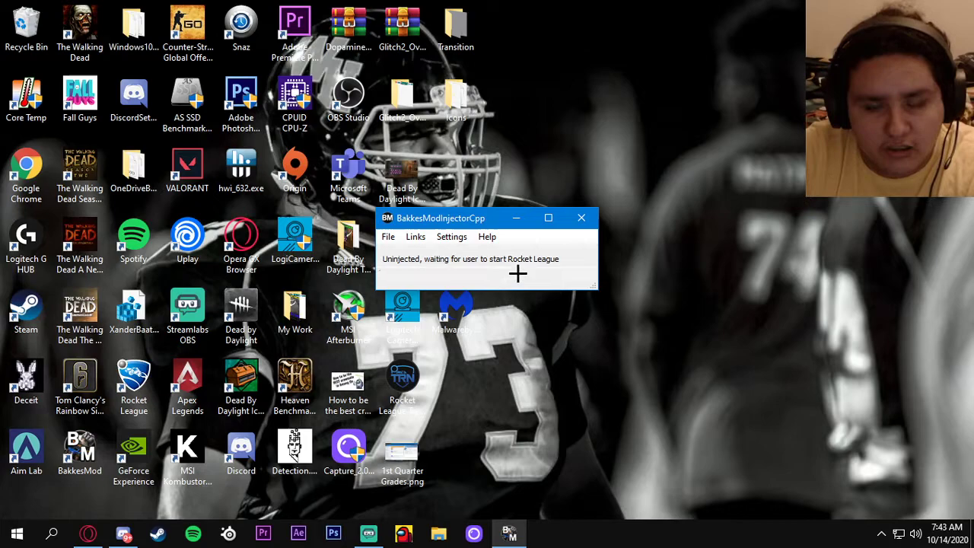
{"action": "left_click", "coordinate": [581, 218]}
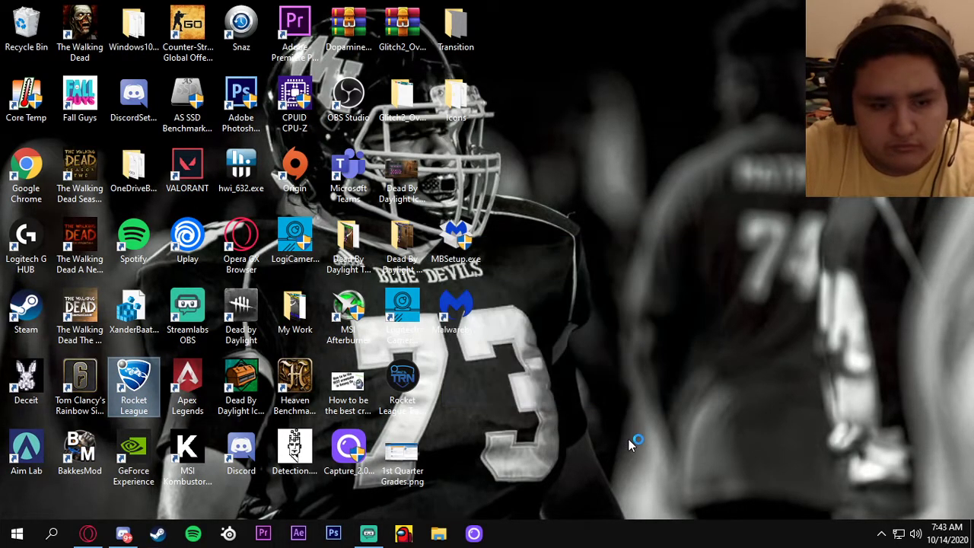
{"action": "mouse_move", "coordinate": [620, 453]}
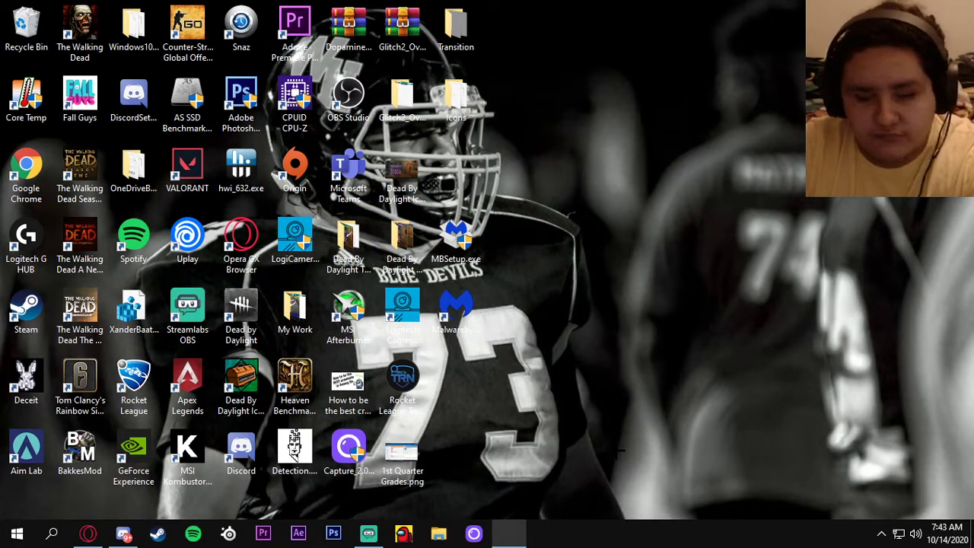
{"action": "mouse_move", "coordinate": [697, 469]}
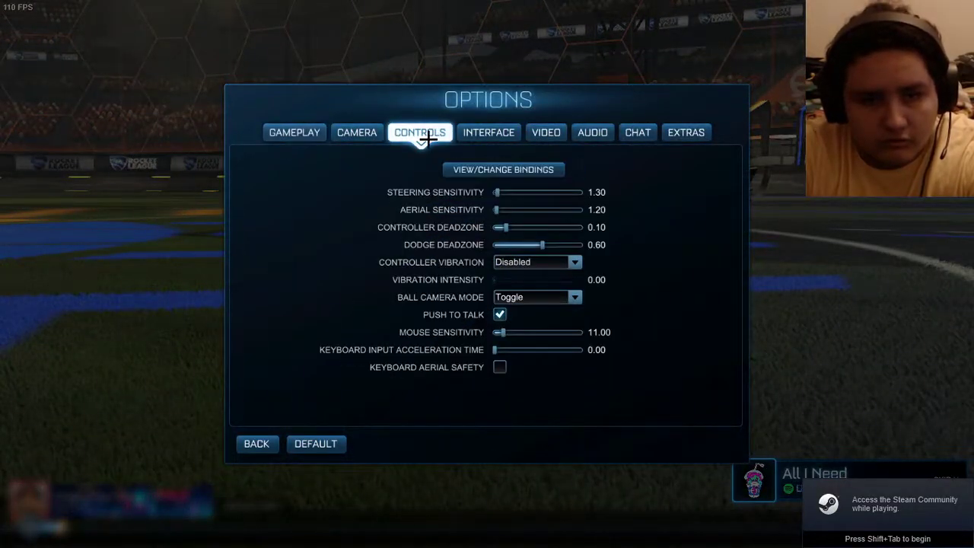
Step: Set Music Volume to 0% on the AUDIO tab and back out of Options
{"action": "left_click", "coordinate": [592, 132]}
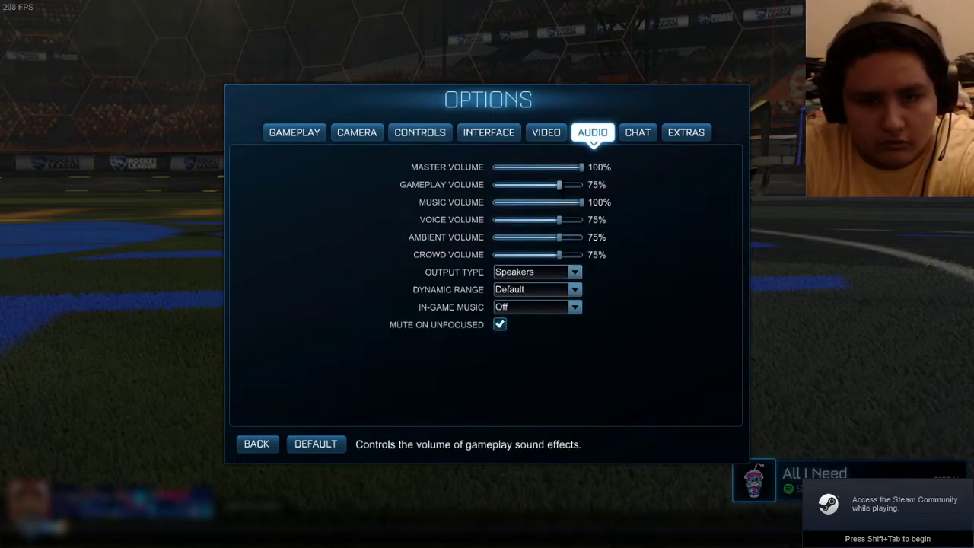
{"action": "left_click_drag", "start_coordinate": [578, 201], "coordinate": [493, 201]}
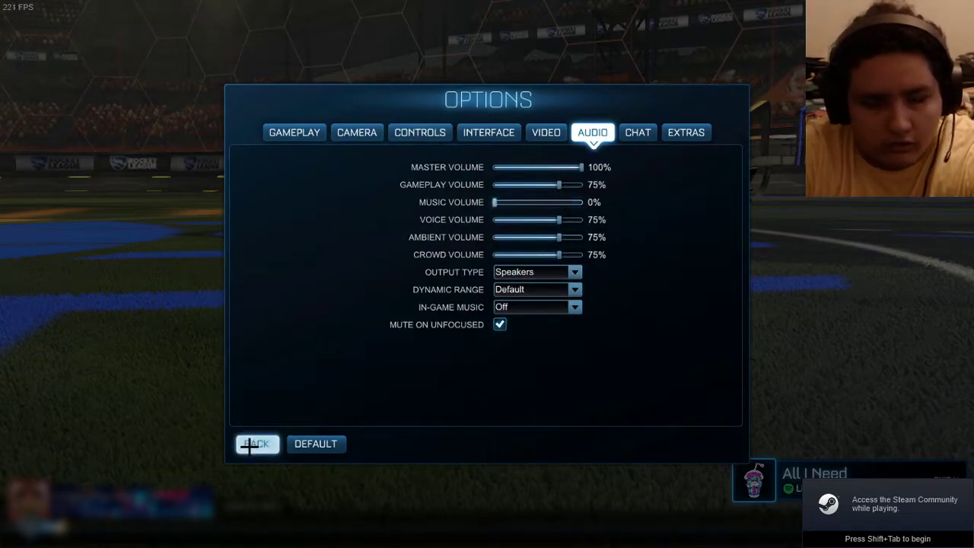
{"action": "left_click", "coordinate": [256, 444]}
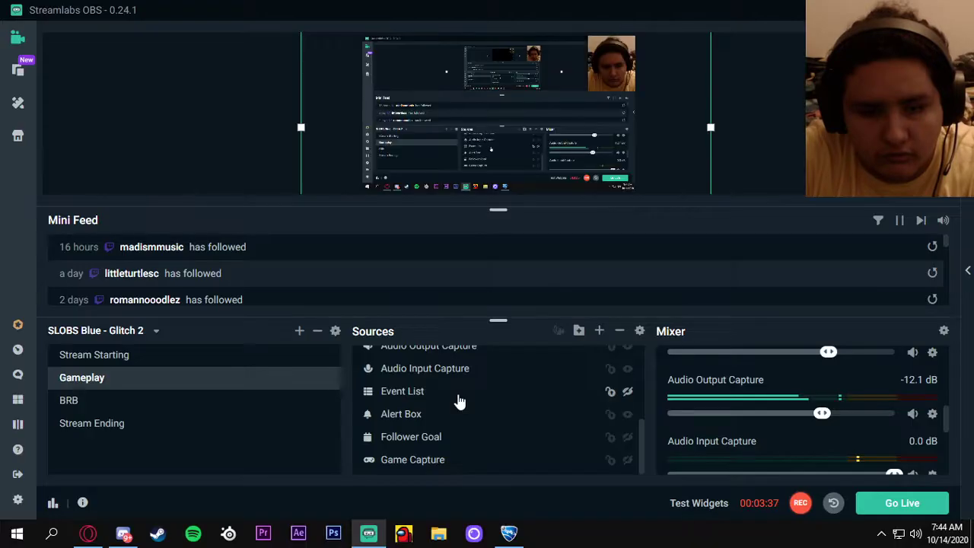
{"action": "scroll", "scroll_direction": "down", "scroll_amount": 3}
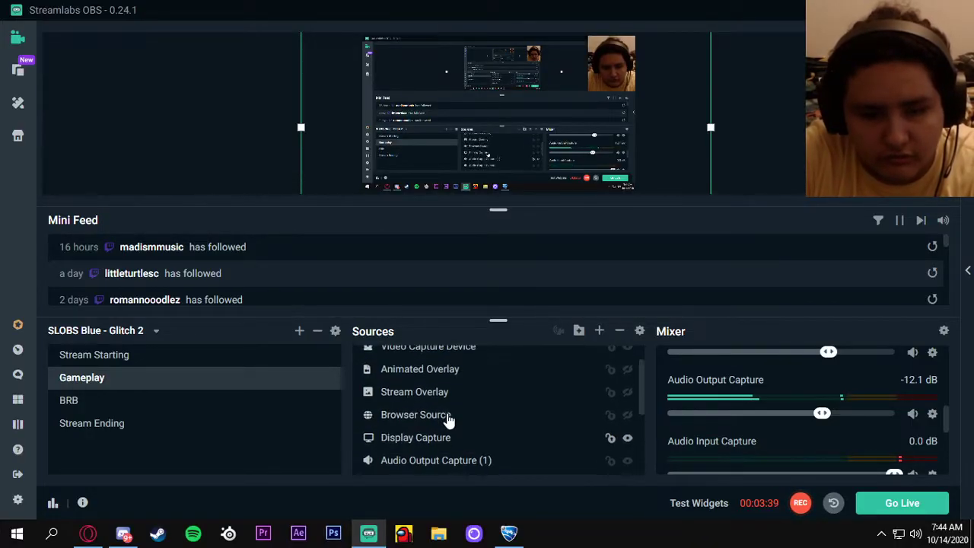
{"action": "scroll", "scroll_direction": "down", "scroll_amount": 3}
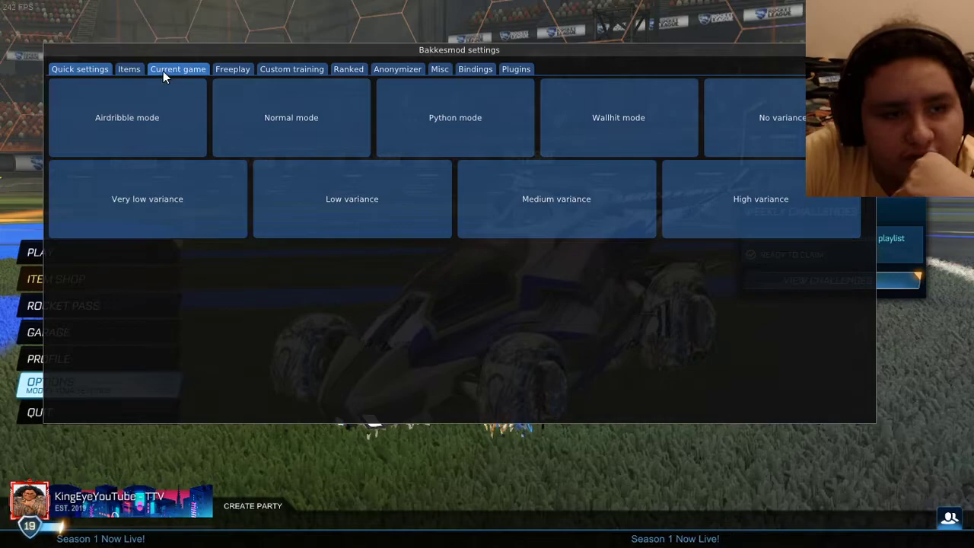
{"action": "mouse_move", "coordinate": [351, 199]}
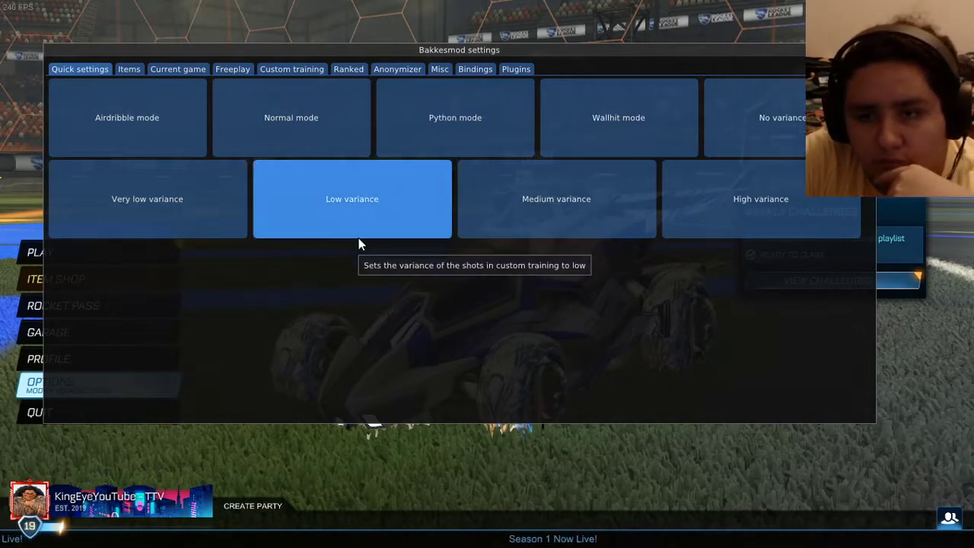
Step: Browse the BakkesMod overlay's Current game, Freeplay, Custom training and Ranked tabs
{"action": "left_click", "coordinate": [177, 68]}
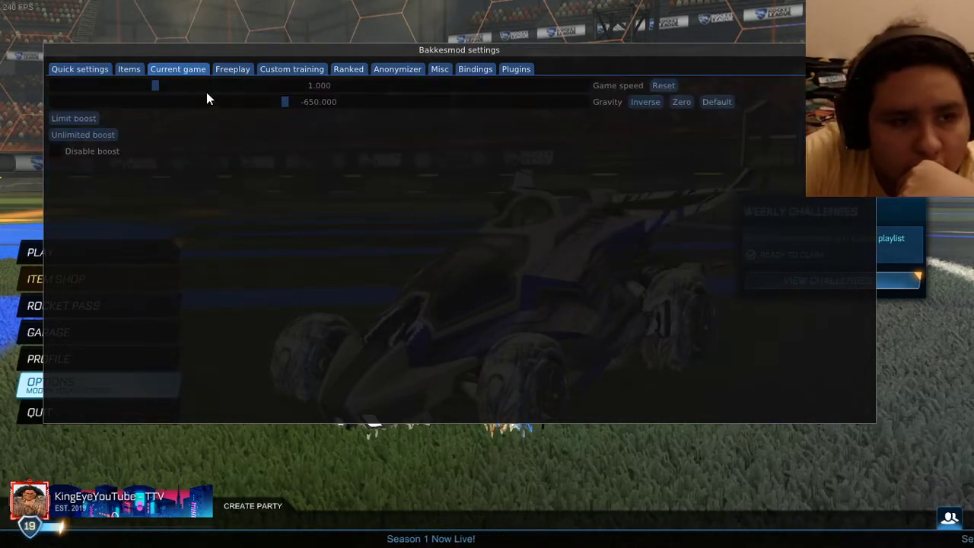
{"action": "left_click", "coordinate": [232, 69]}
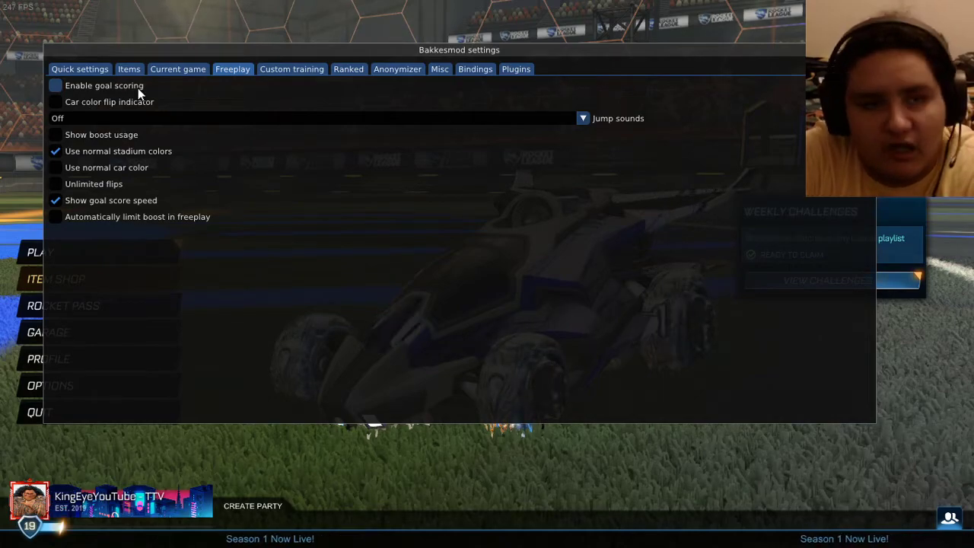
{"action": "left_click", "coordinate": [292, 68]}
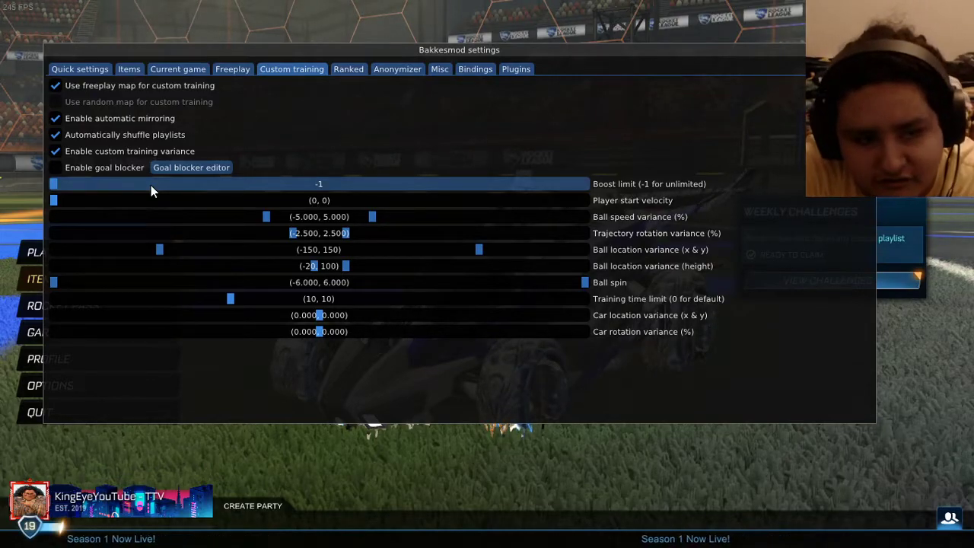
{"action": "left_click", "coordinate": [348, 69]}
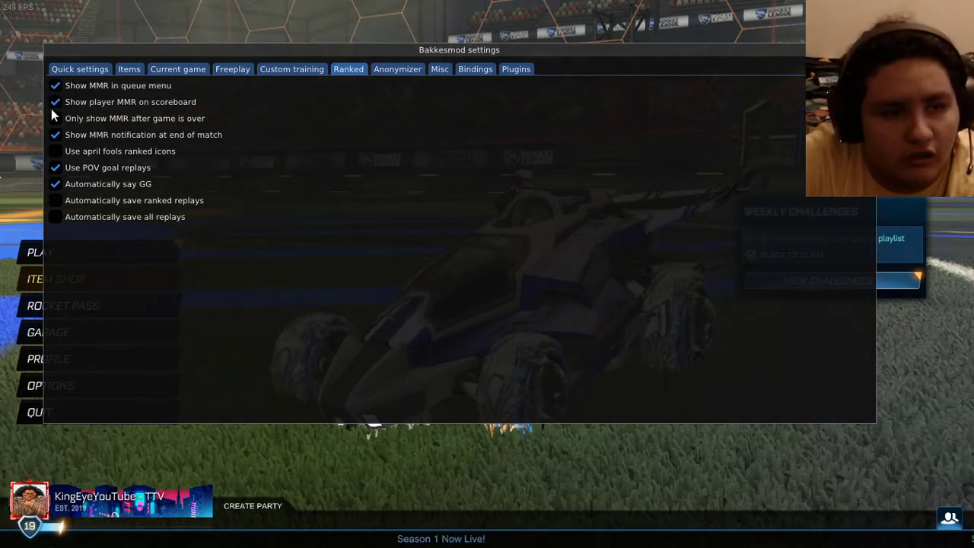
Step: Review the unchanged Ranked options, then return to quick training modes and variance presets
{"action": "left_click", "coordinate": [55, 118]}
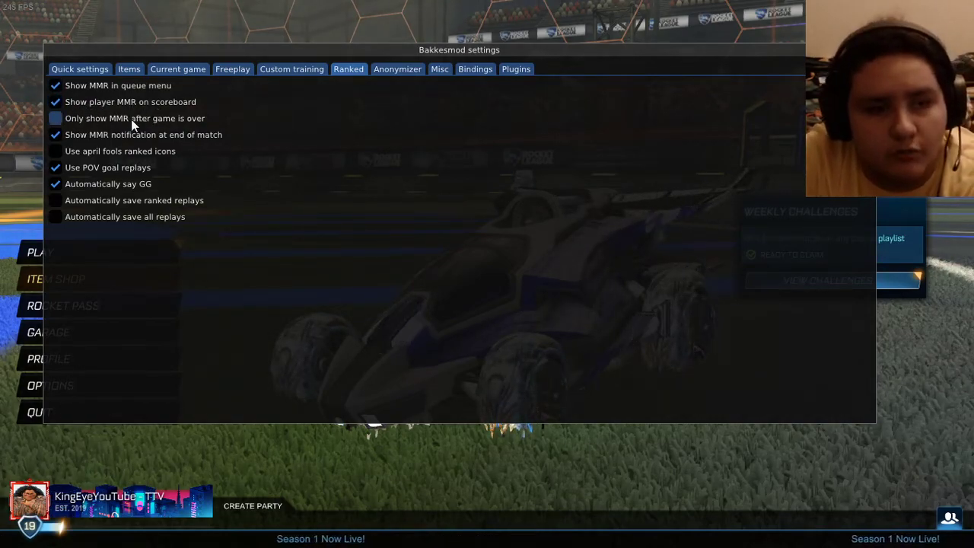
{"action": "mouse_move", "coordinate": [107, 180]}
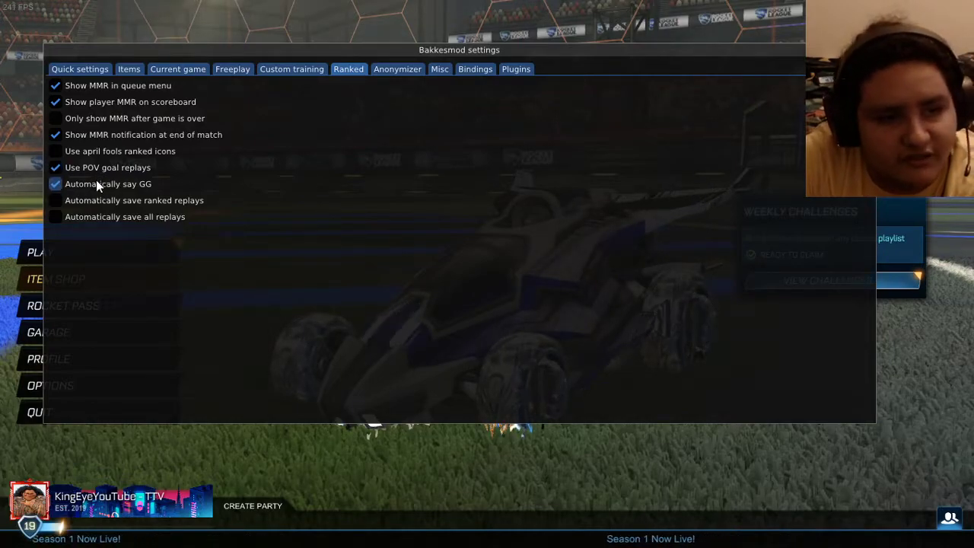
{"action": "left_click", "coordinate": [56, 151]}
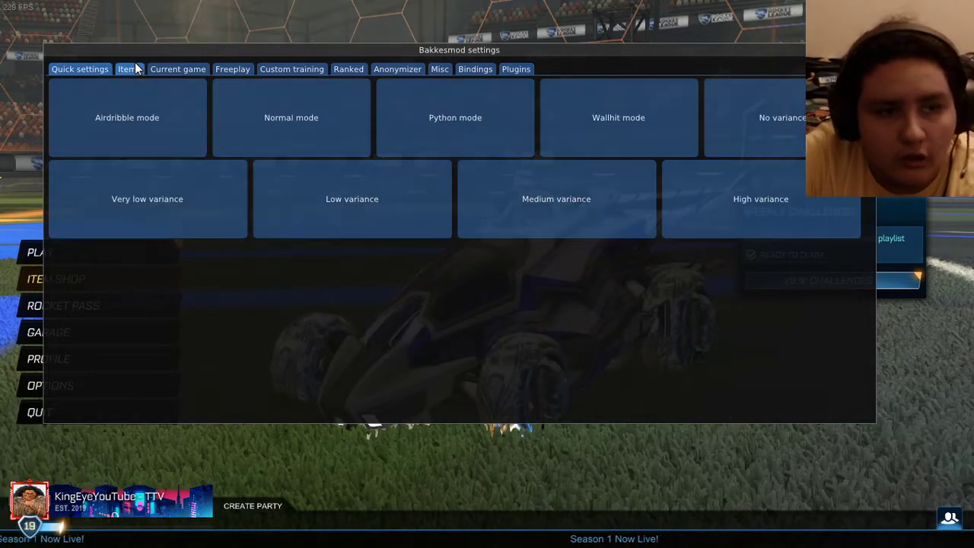
Step: Switch the BakkesMod overlay to Custom training, then to Freeplay settings
{"action": "left_click", "coordinate": [292, 68]}
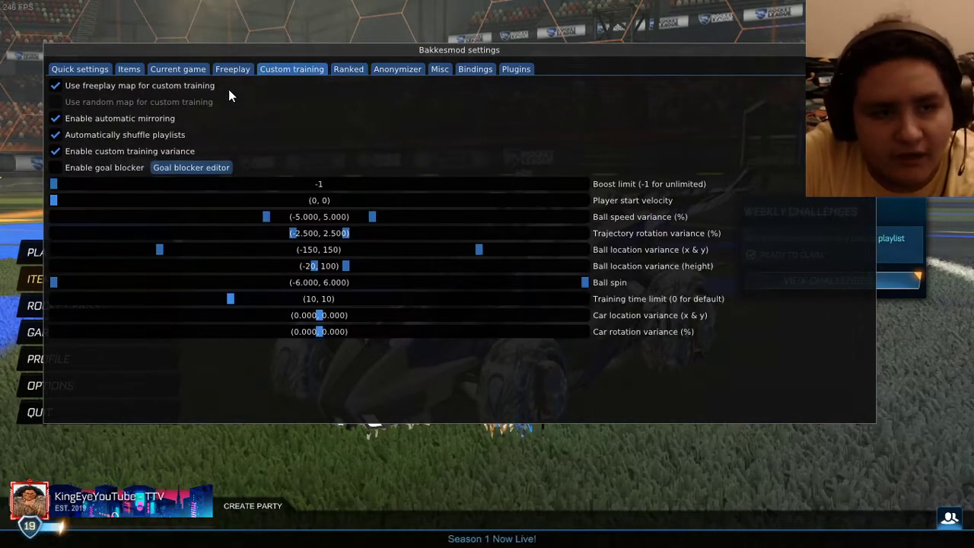
{"action": "mouse_move", "coordinate": [246, 136]}
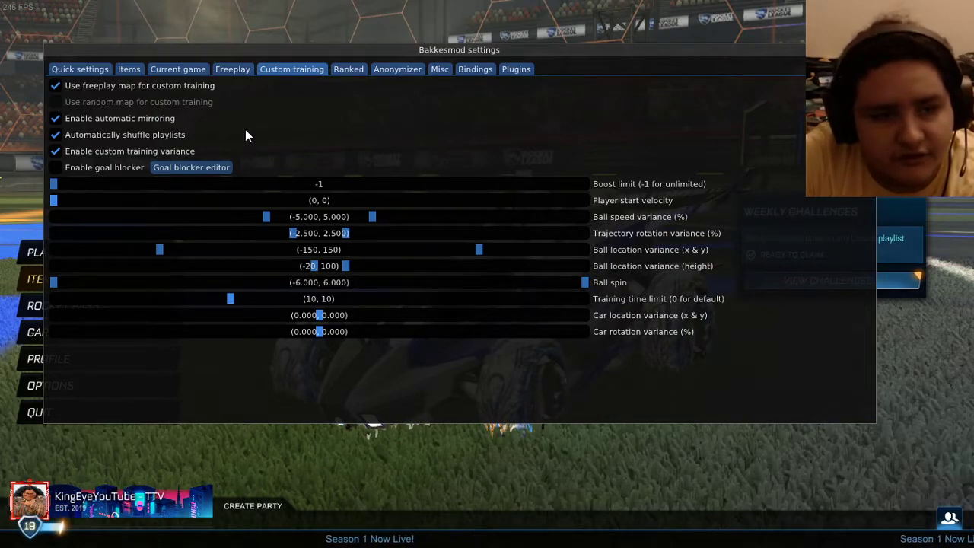
{"action": "left_click", "coordinate": [232, 69]}
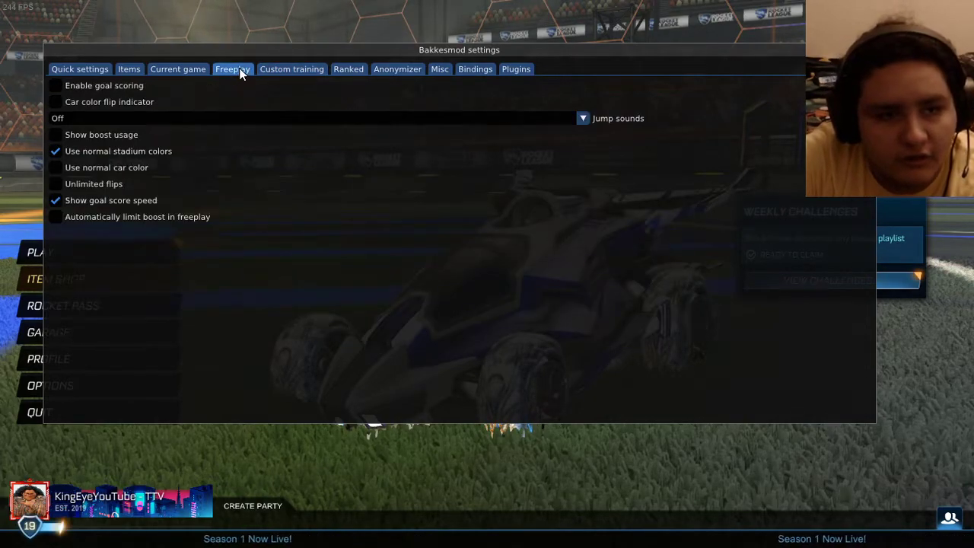
{"action": "mouse_move", "coordinate": [224, 82]}
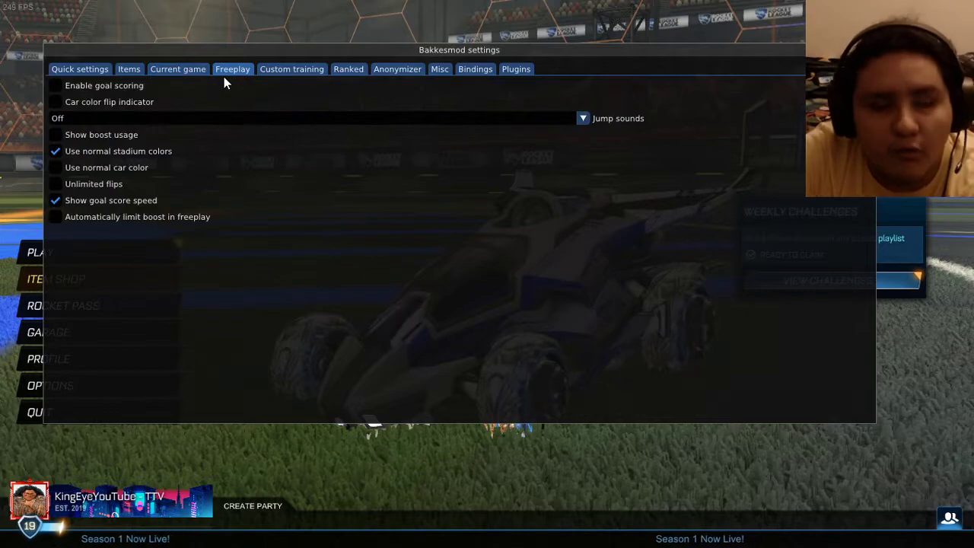